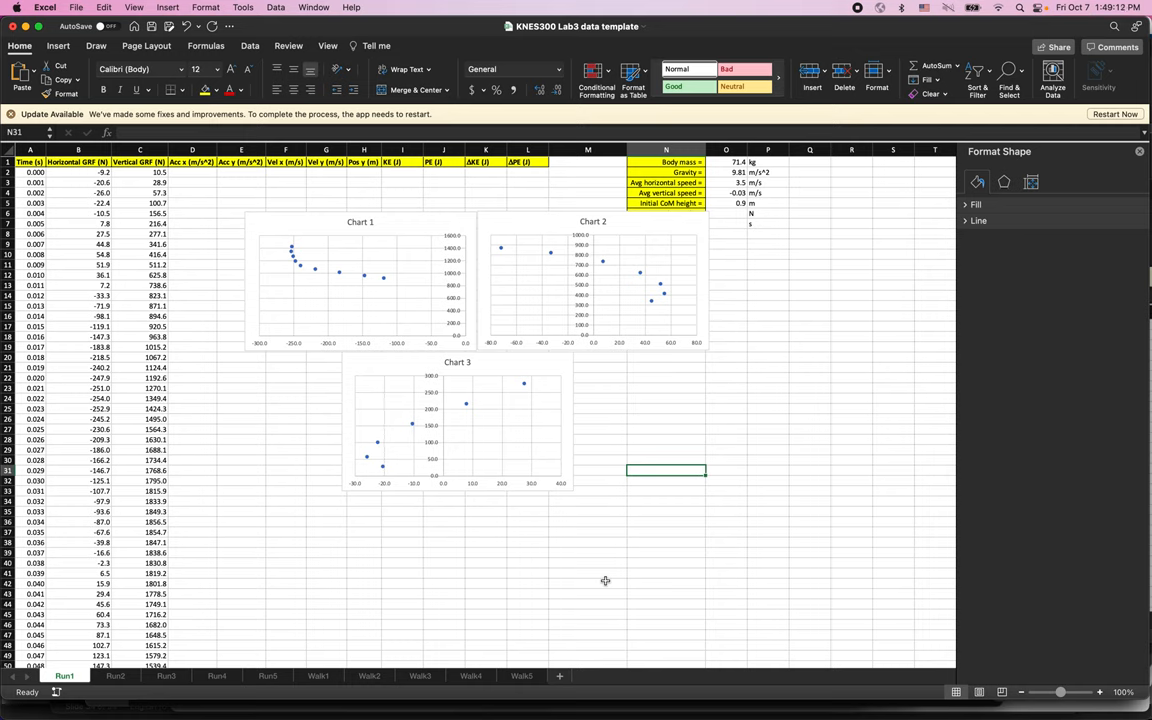
{"action": "mouse_move", "coordinate": [455, 388]}
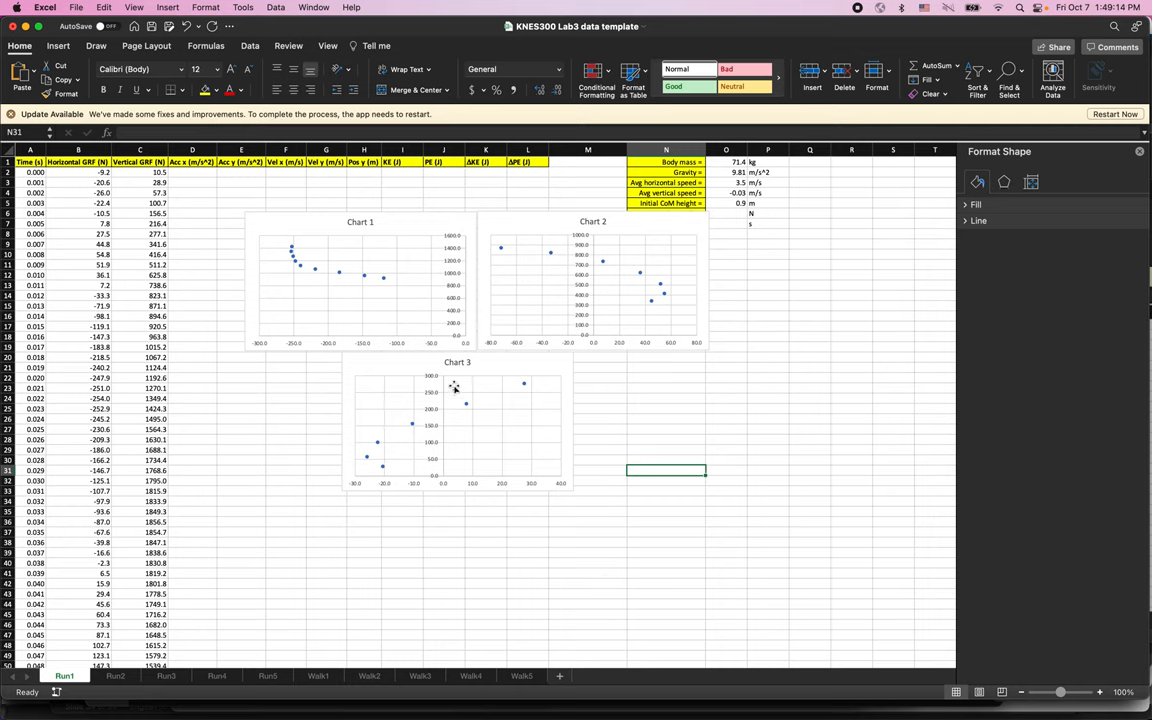
{"action": "mouse_move", "coordinate": [485, 405]}
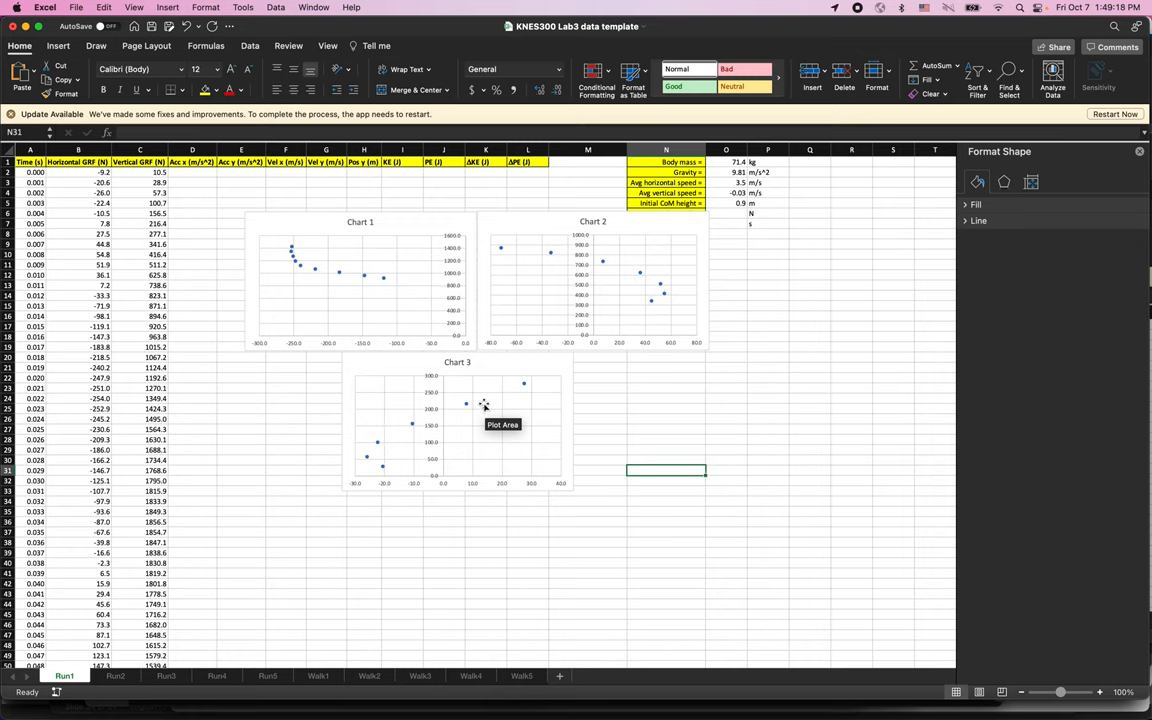
{"action": "mouse_move", "coordinate": [411, 223]}
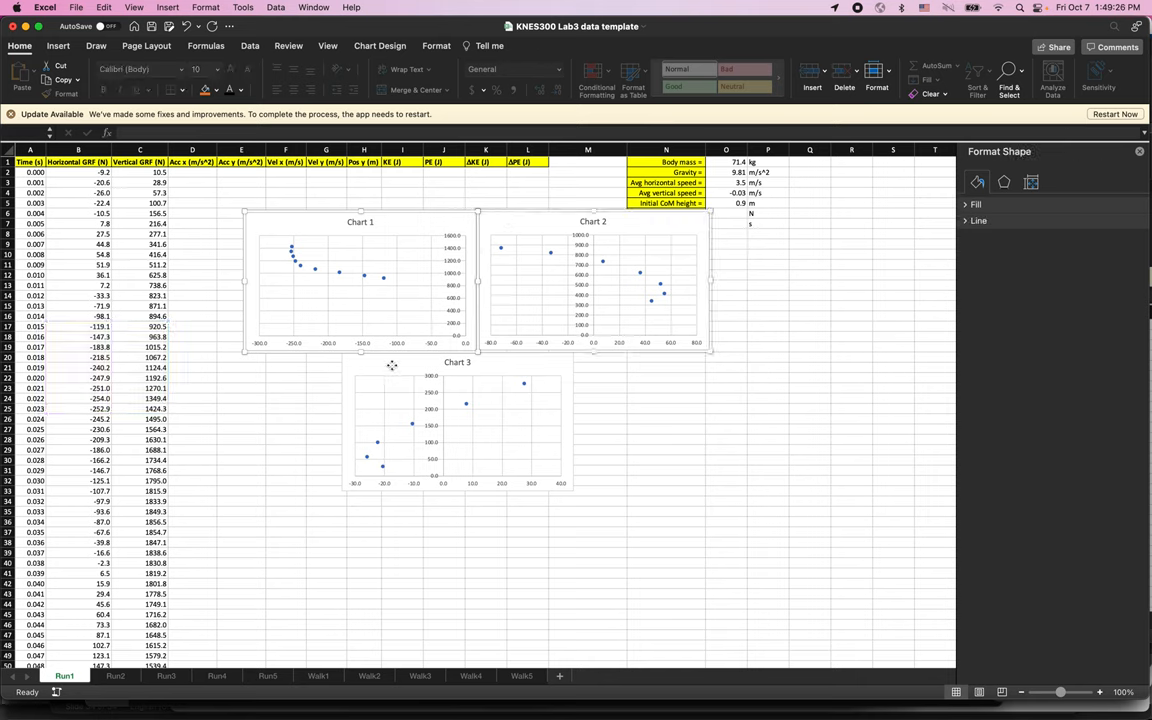
Add Chart 3 to the selection and start Save as Picture for the three charts.
{"action": "left_click", "coordinate": [457, 420]}
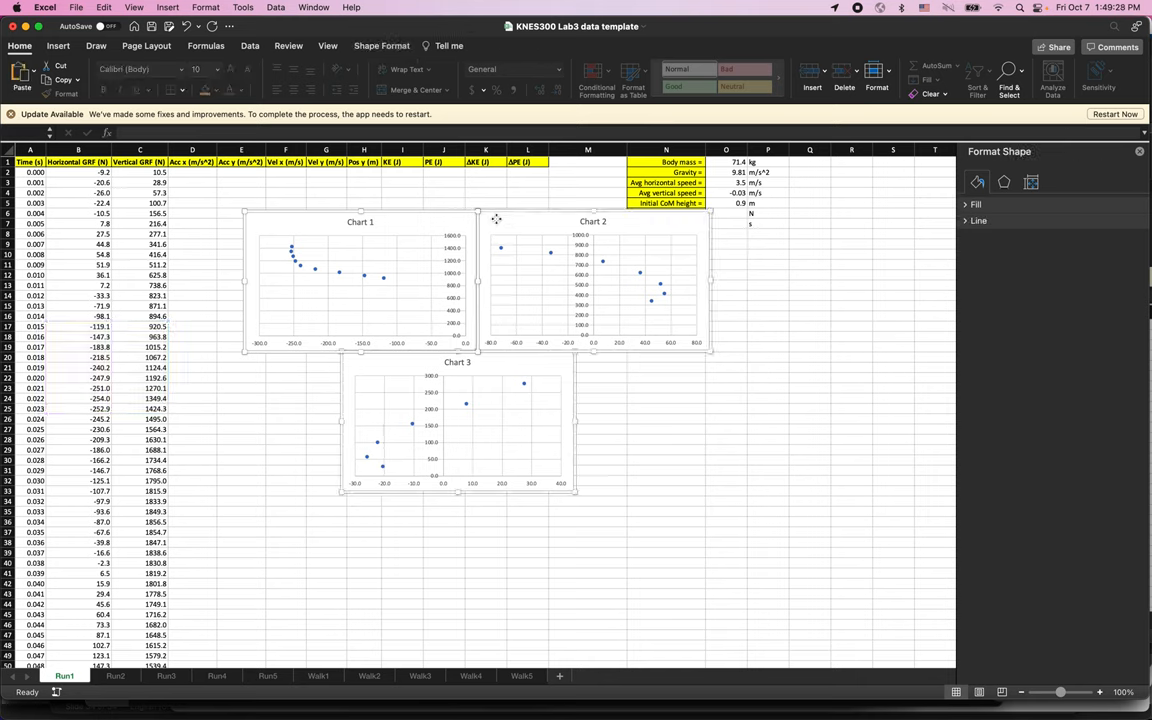
{"action": "mouse_move", "coordinate": [392, 363]}
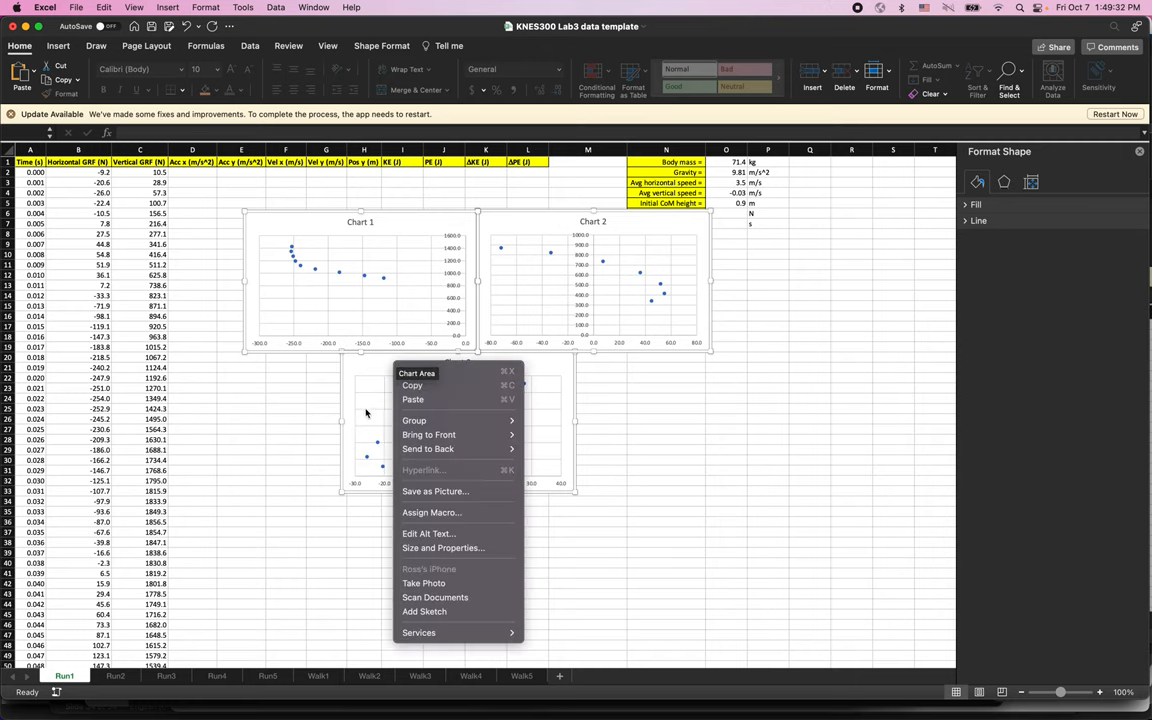
{"action": "mouse_move", "coordinate": [434, 491]}
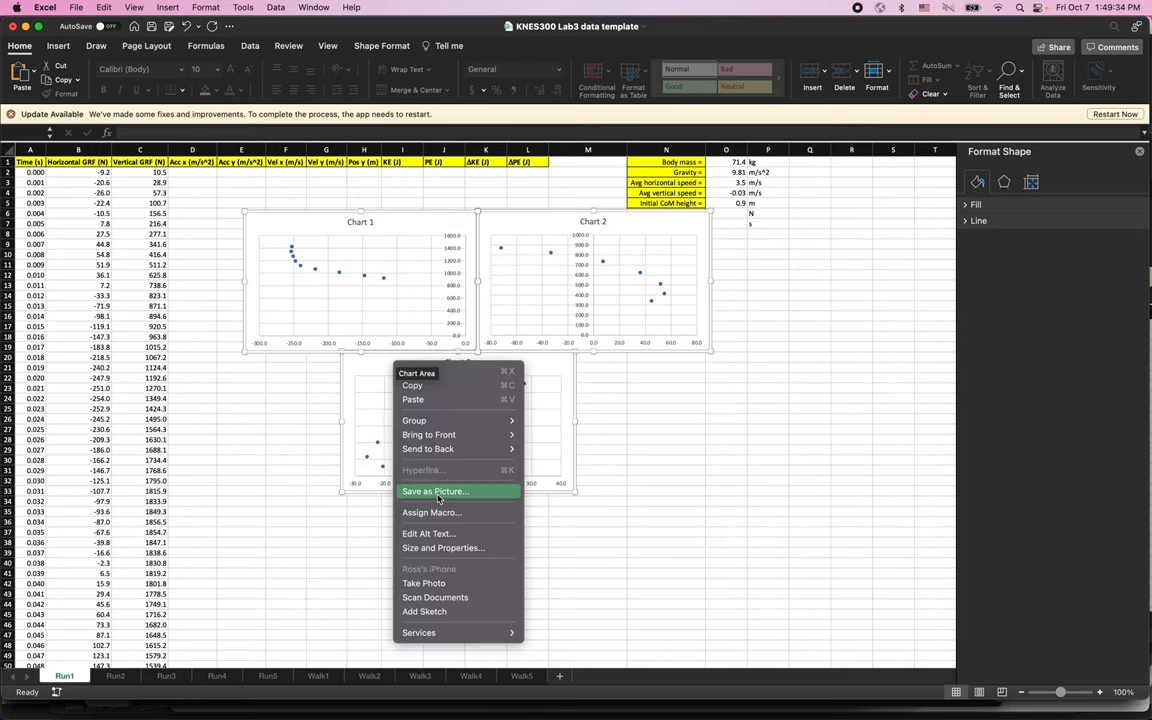
{"action": "left_click", "coordinate": [434, 491]}
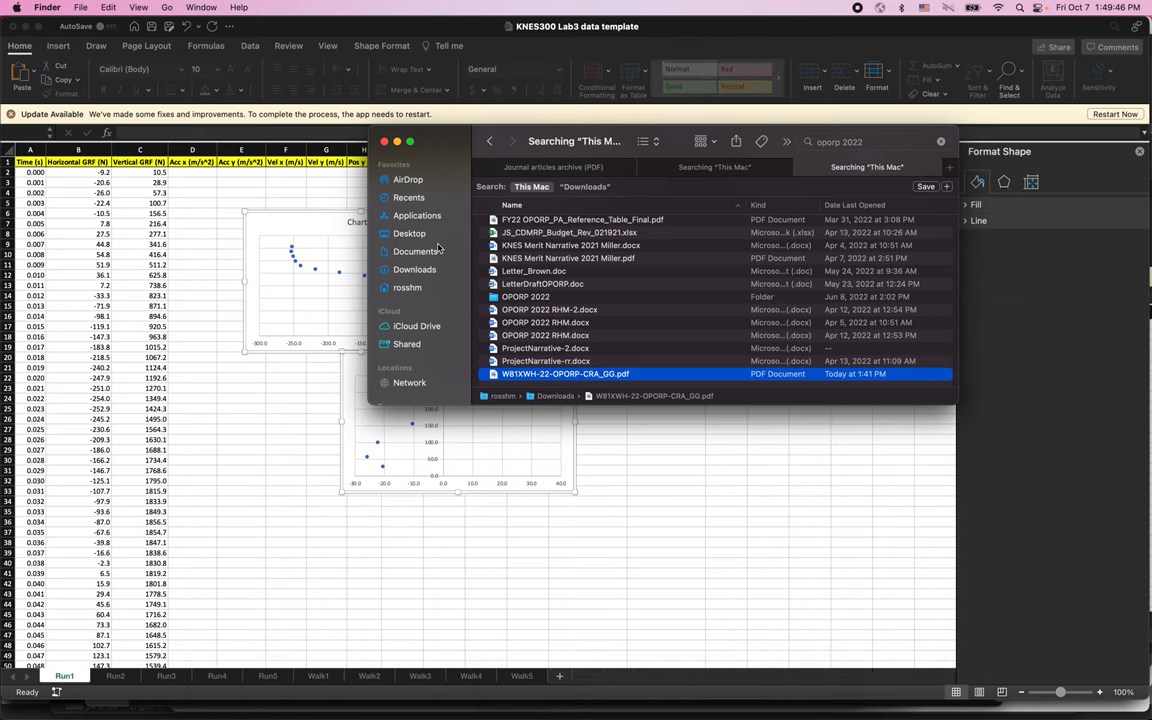
Choose Desktop in the Finder sidebar as the save location.
{"action": "left_click", "coordinate": [409, 233]}
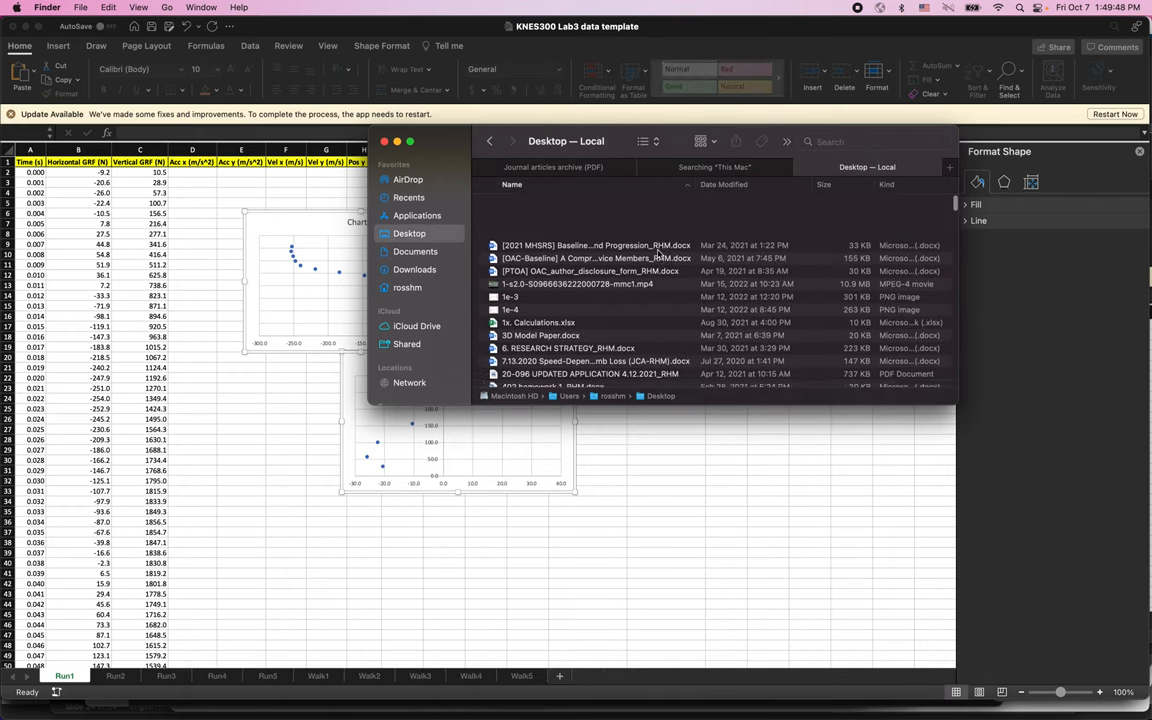